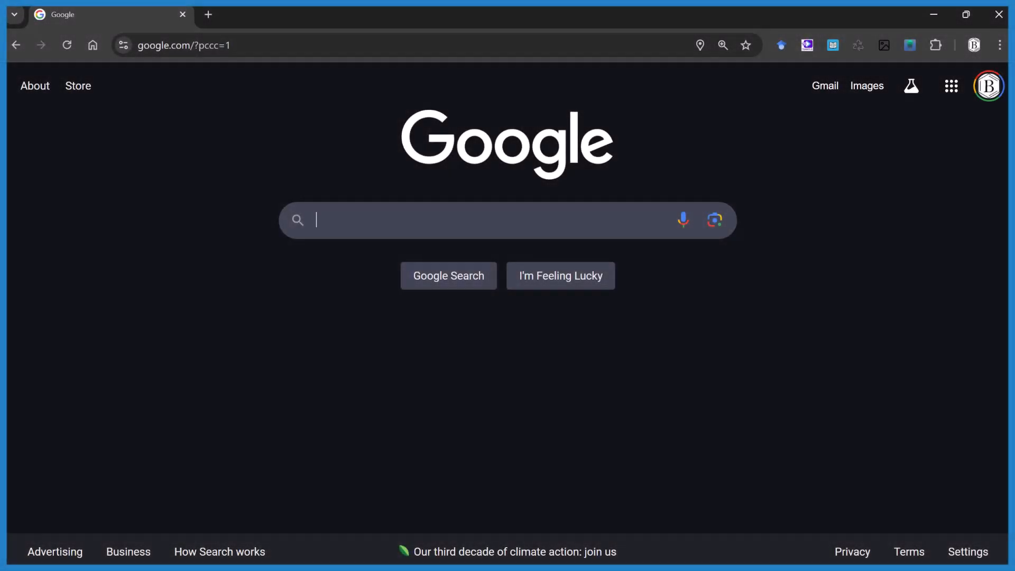
pyautogui.moveTo(376, 450)
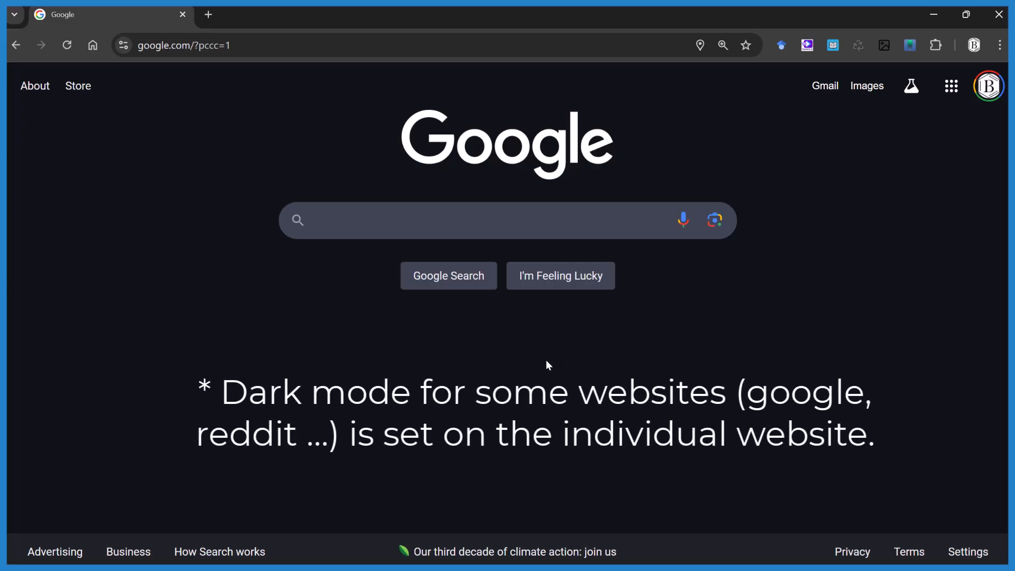
pyautogui.moveTo(684, 404)
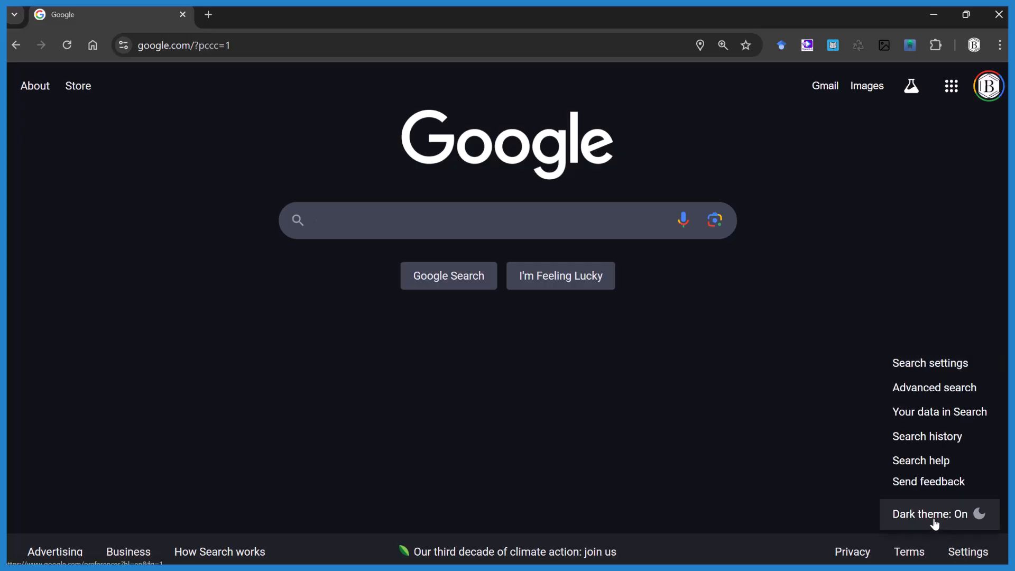
# Turn off Google Search's dark theme, then reach Chrome's Settings via the three-dot menu.
pyautogui.click(941, 514)
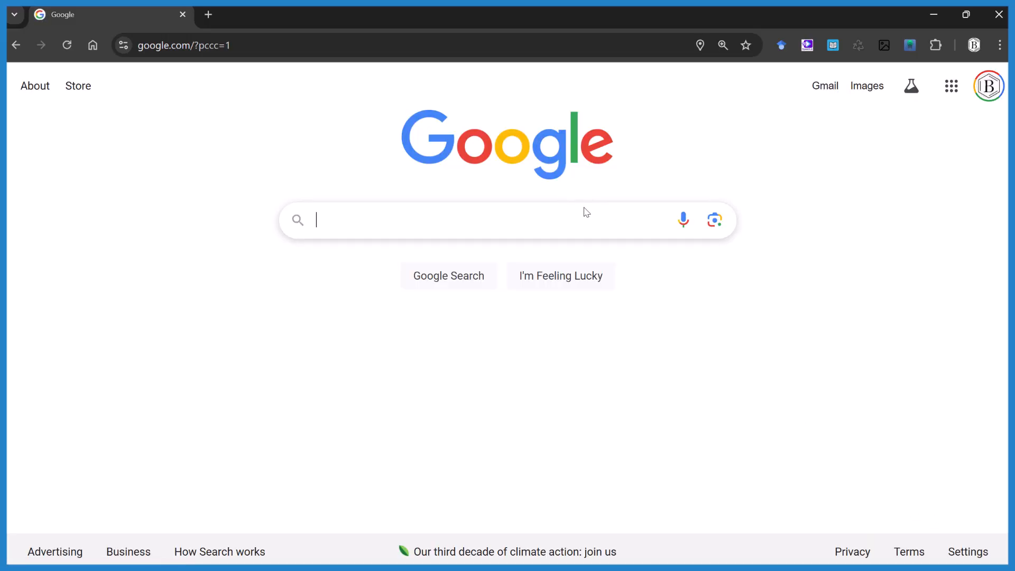
pyautogui.moveTo(968, 552)
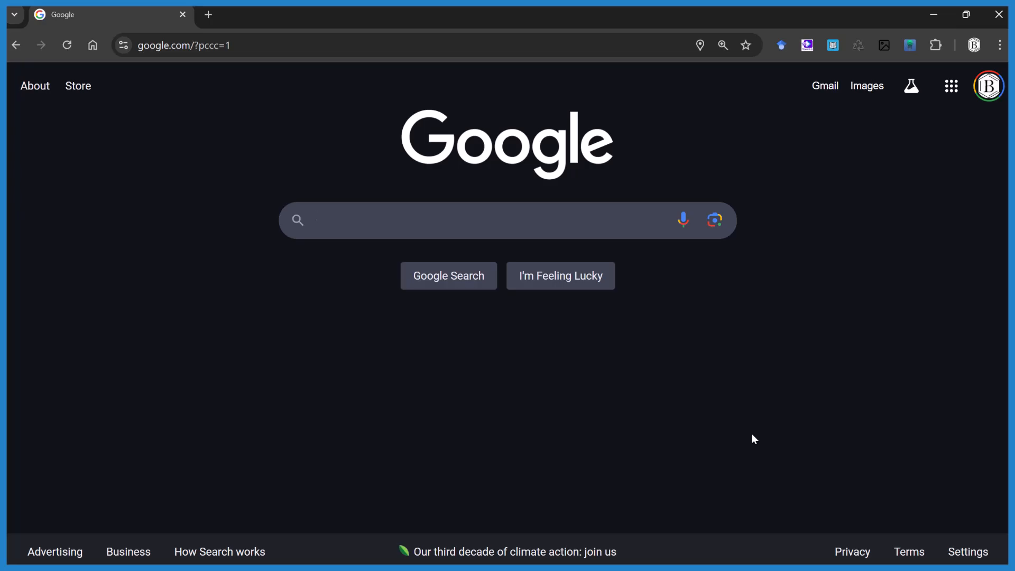
pyautogui.moveTo(743, 438)
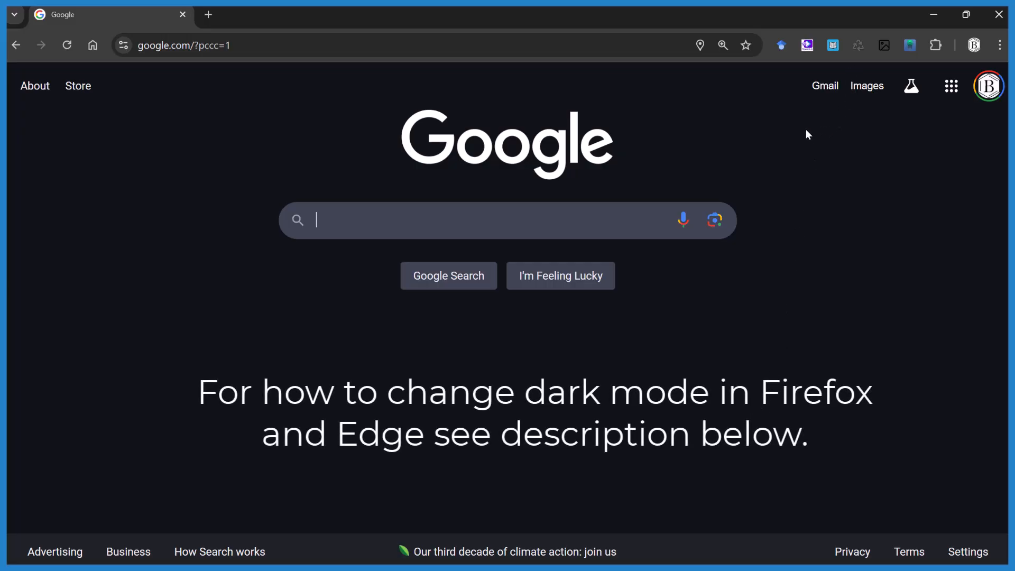
pyautogui.click(997, 44)
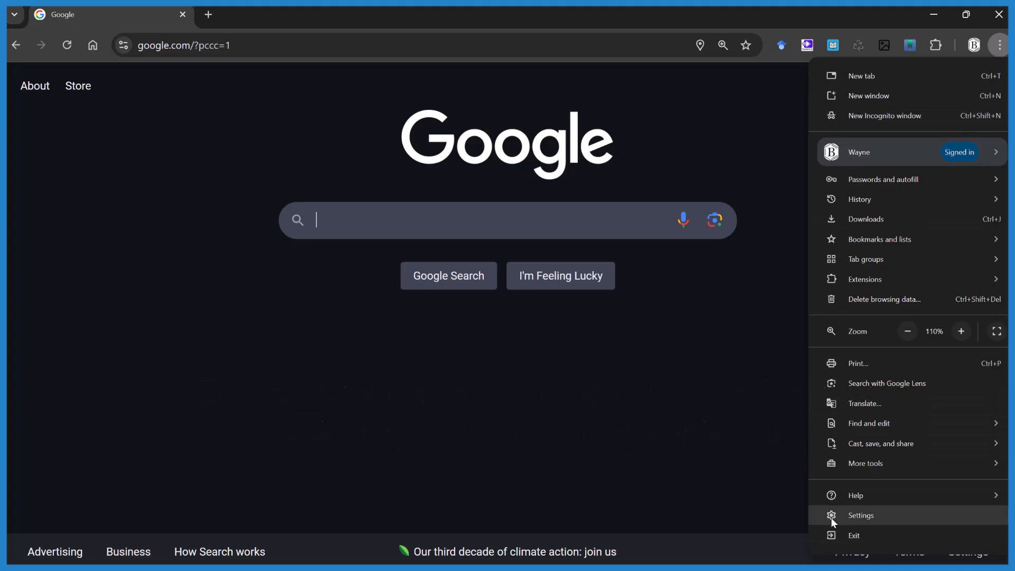
pyautogui.moveTo(873, 525)
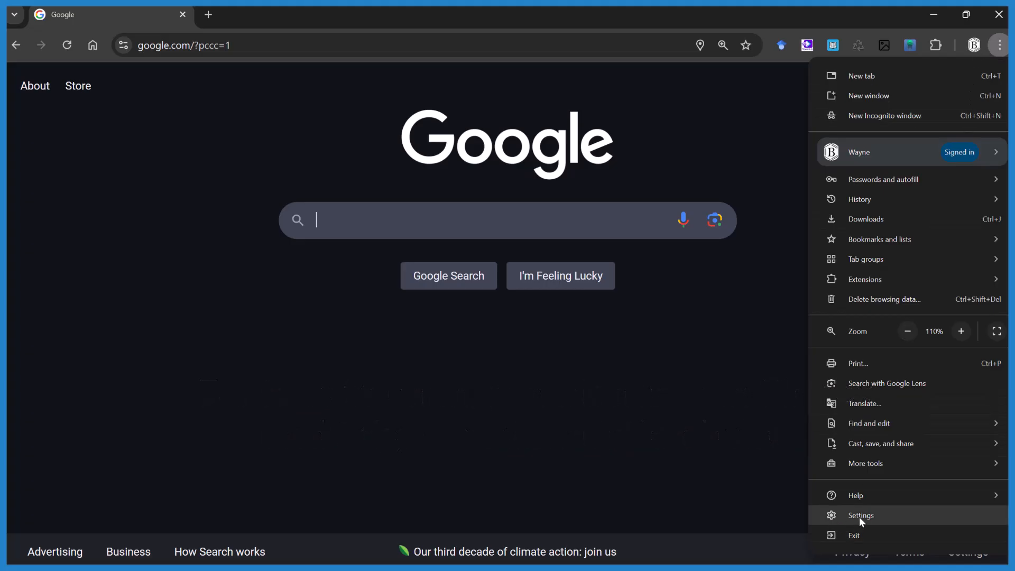
pyautogui.click(861, 515)
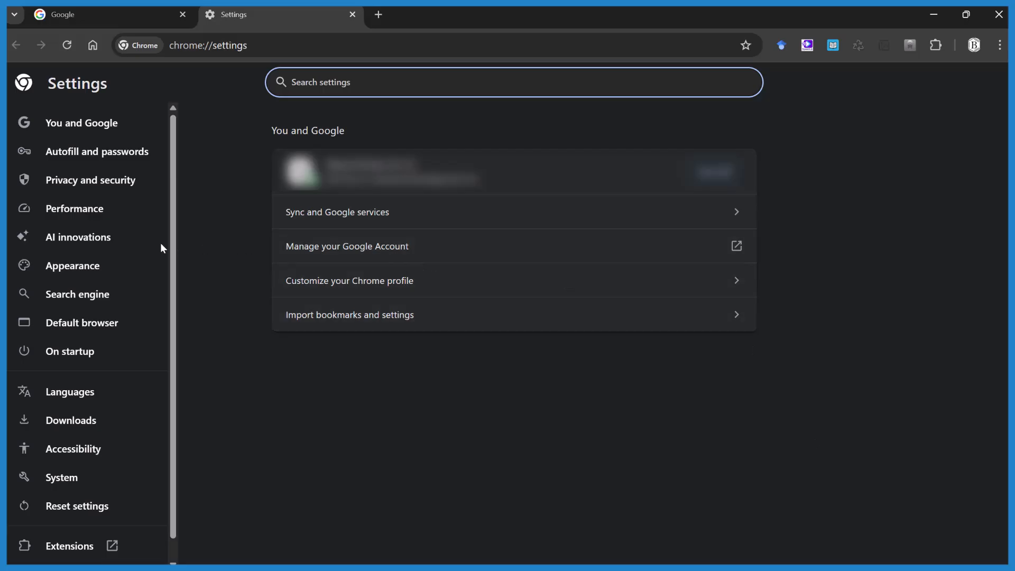
# In Appearance, switch the Mode to Light briefly, then set it back to Dark.
pyautogui.click(72, 266)
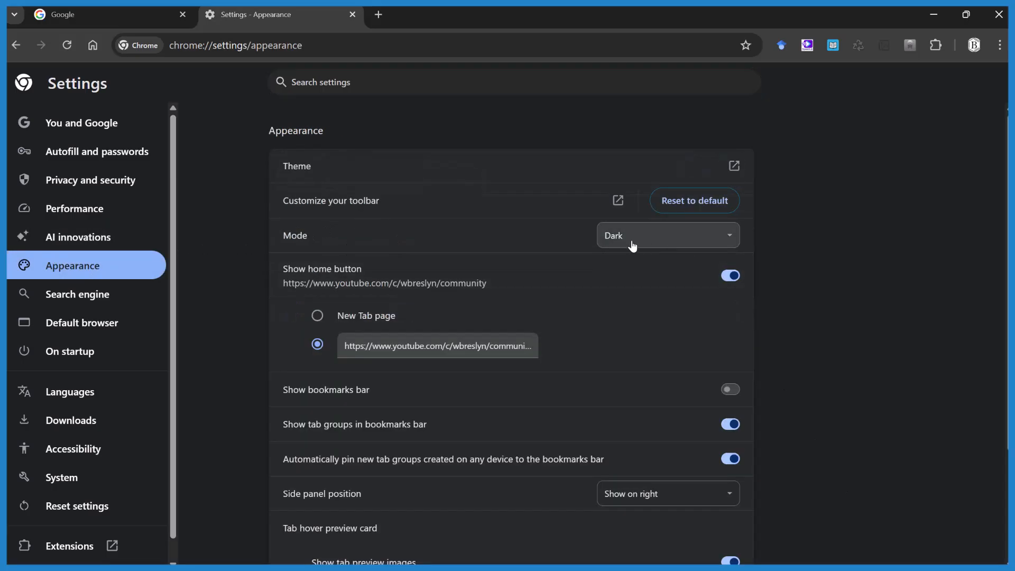
pyautogui.click(668, 235)
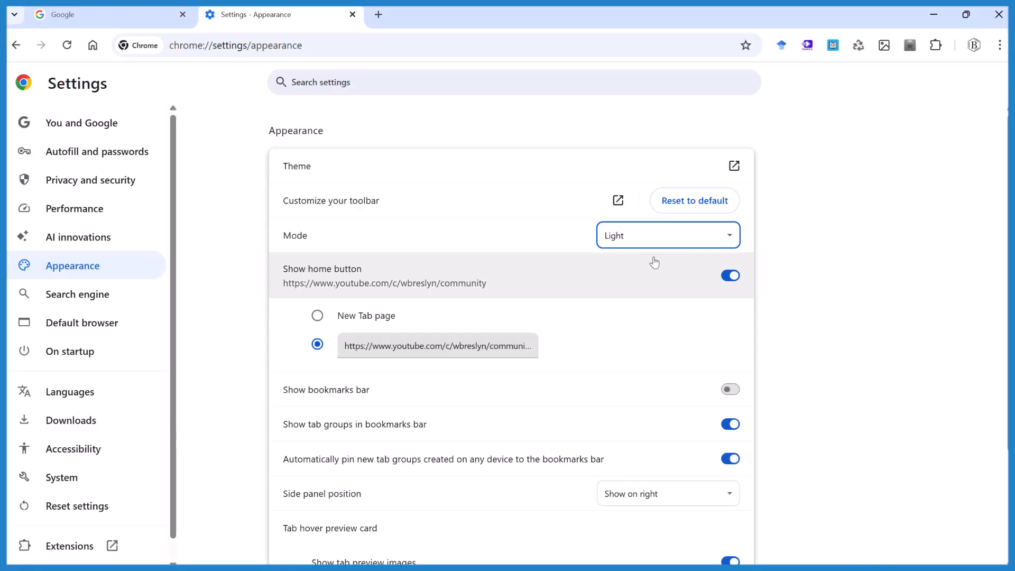
pyautogui.moveTo(637, 307)
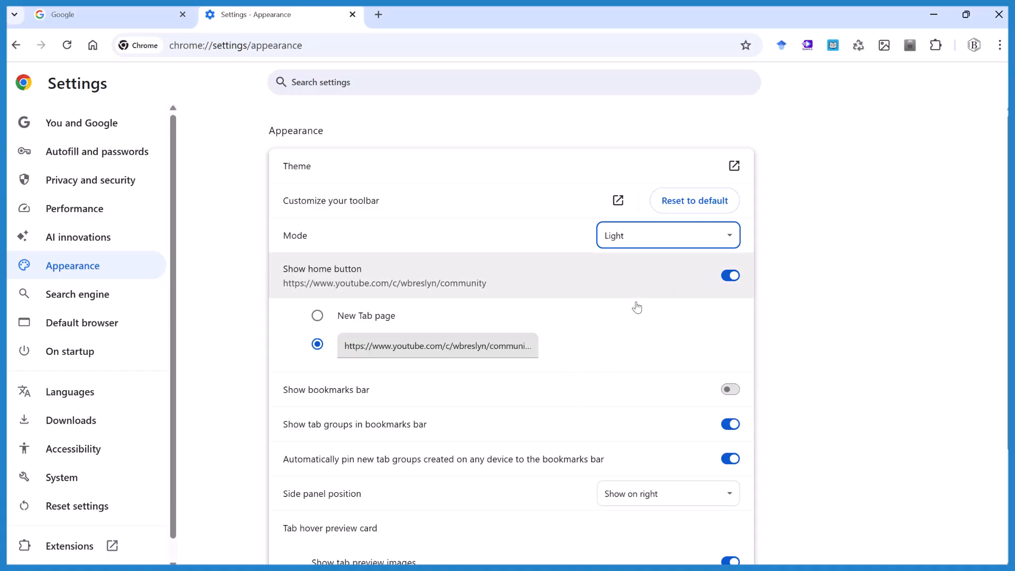
pyautogui.moveTo(649, 302)
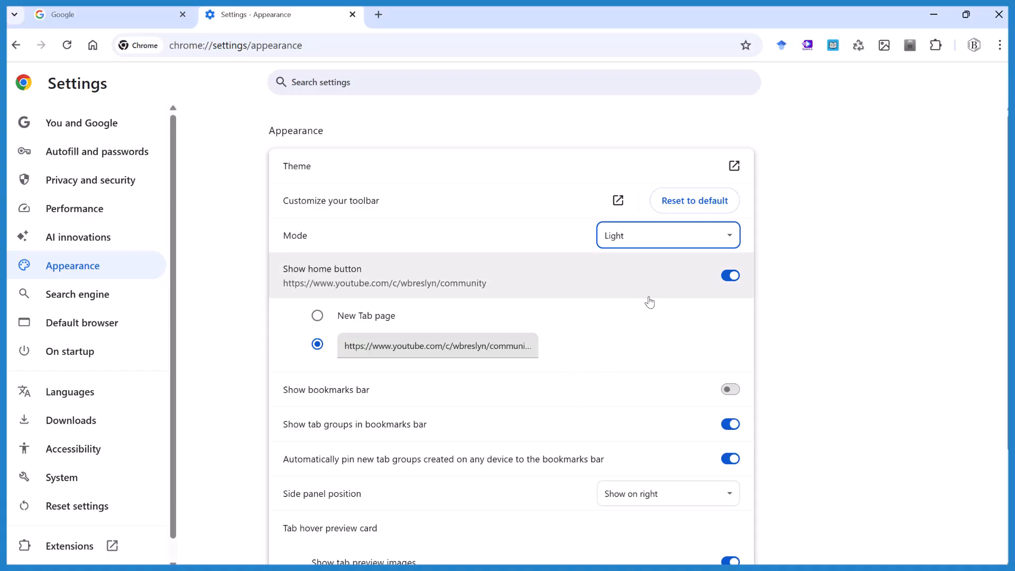
pyautogui.click(669, 235)
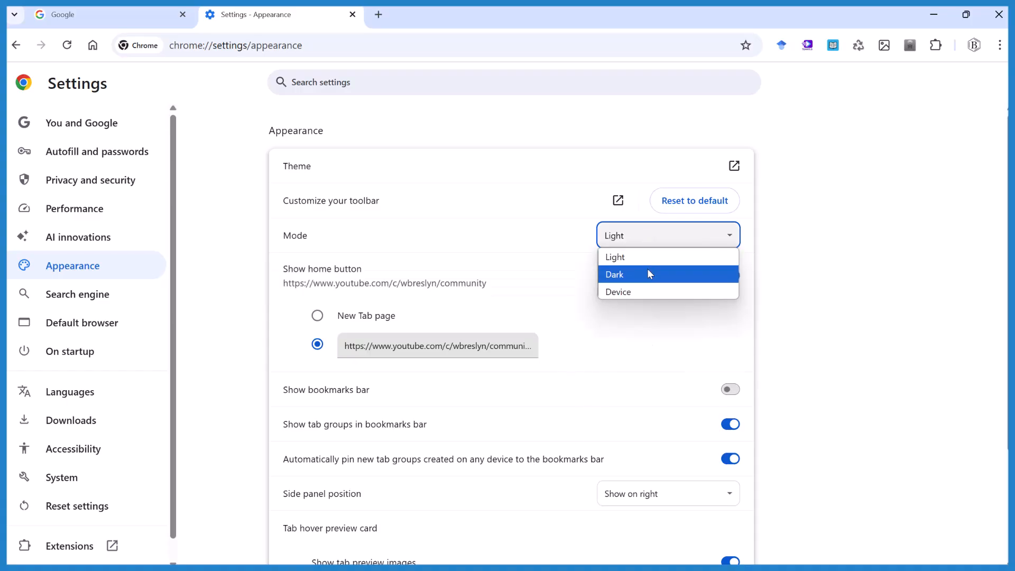
pyautogui.click(643, 275)
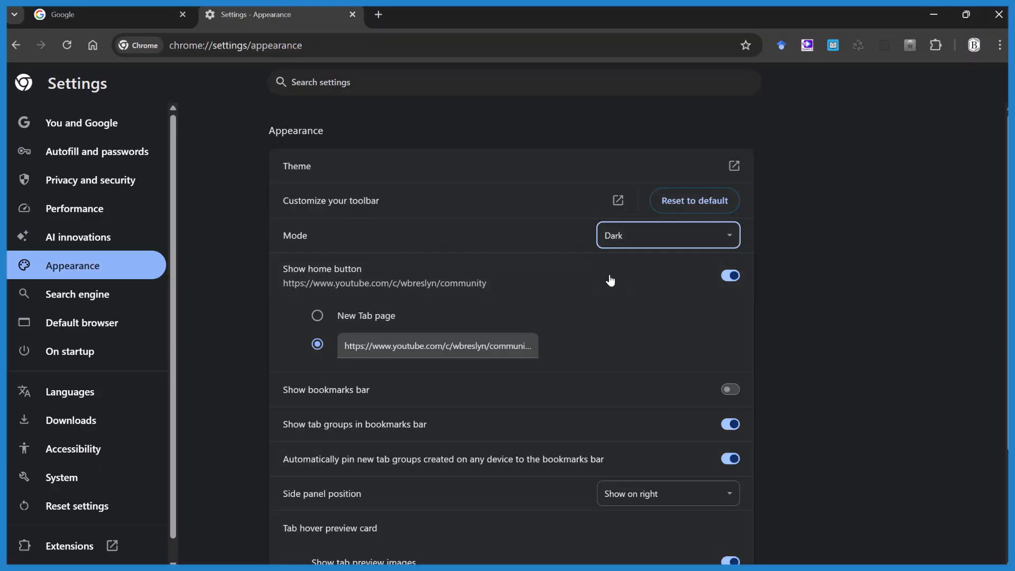
pyautogui.moveTo(601, 281)
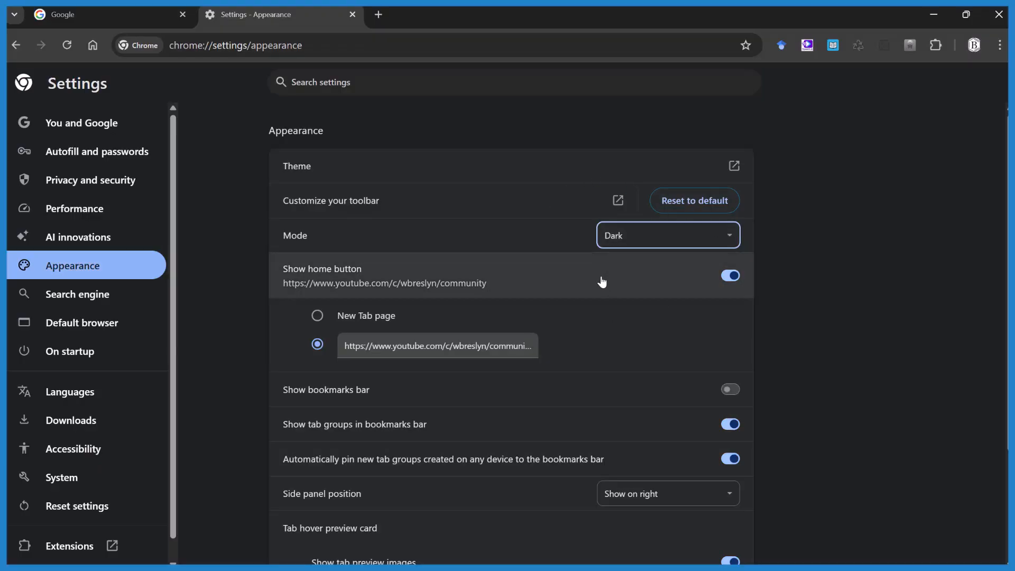